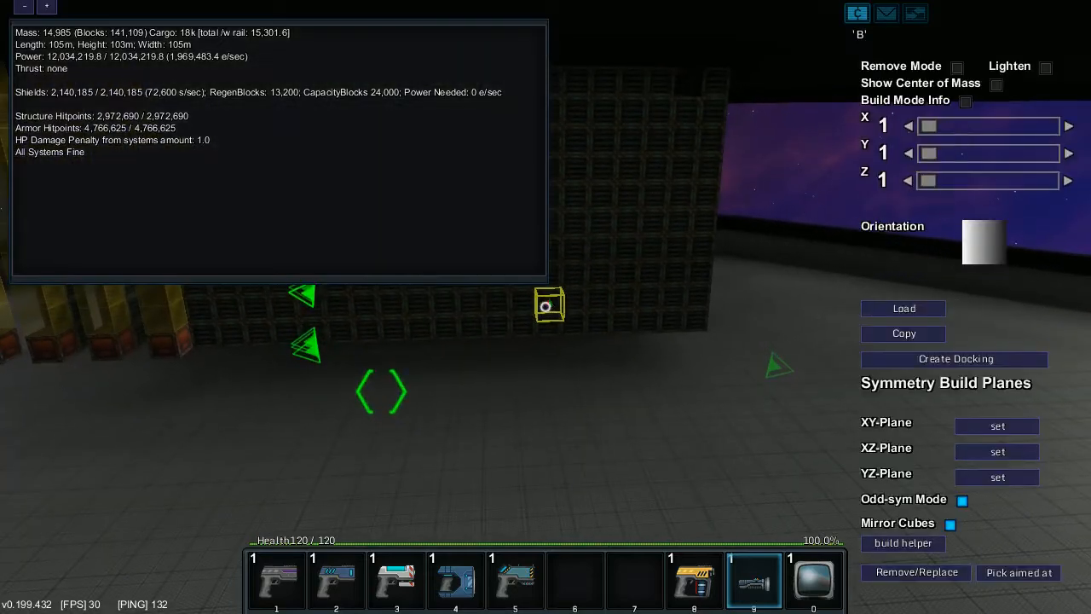
Load the Paint Factory template from the saved templates list
{"action": "left_click", "coordinate": [903, 307]}
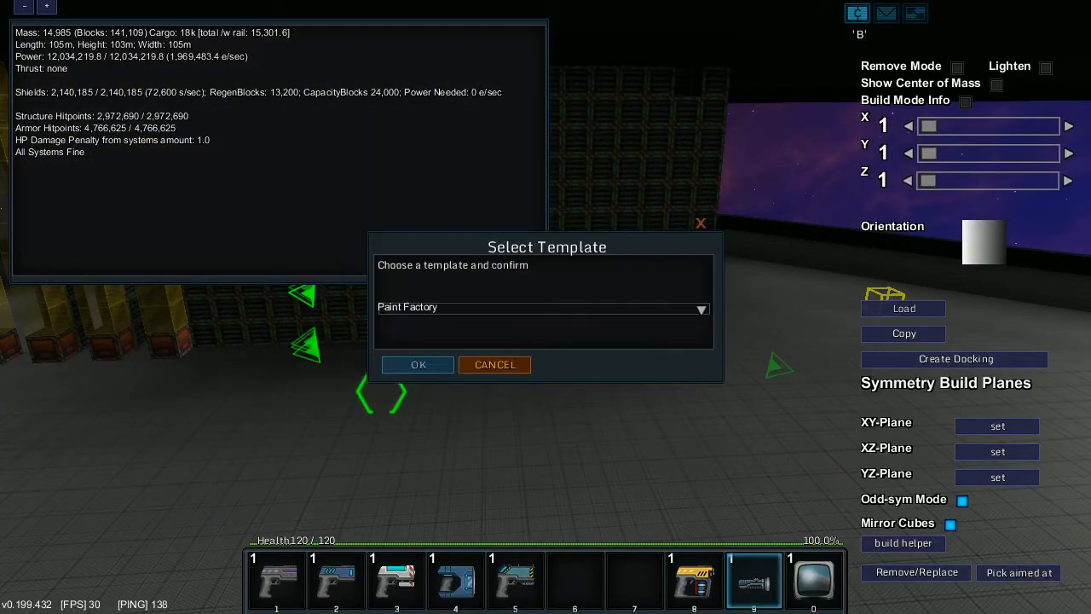
{"action": "left_click", "coordinate": [416, 365]}
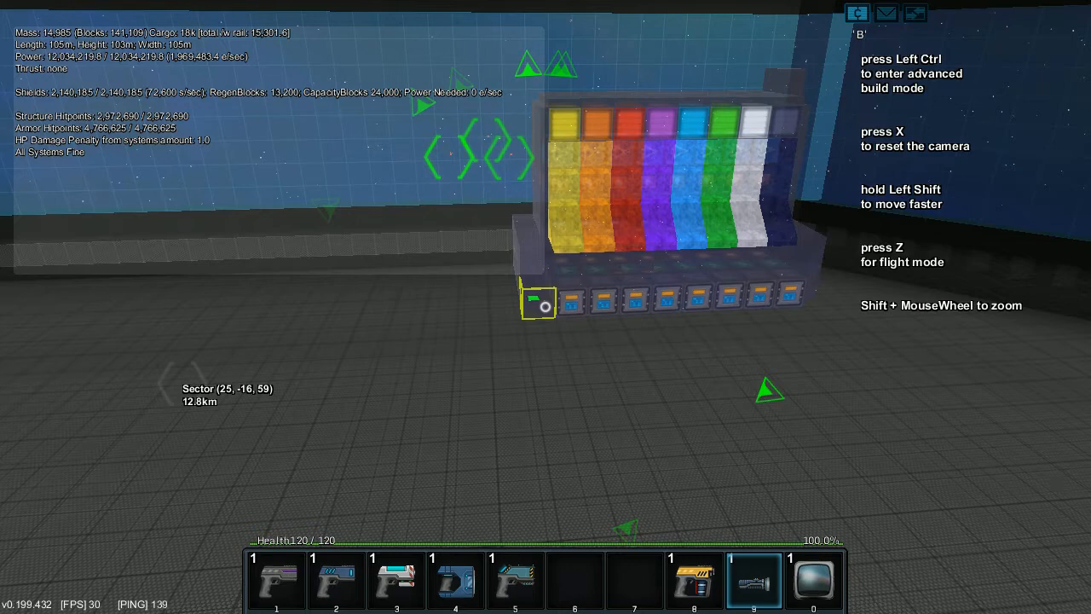
Paste the Paint Factory onto the station floor and bring up the inventory
{"action": "left_click", "coordinate": [537, 304]}
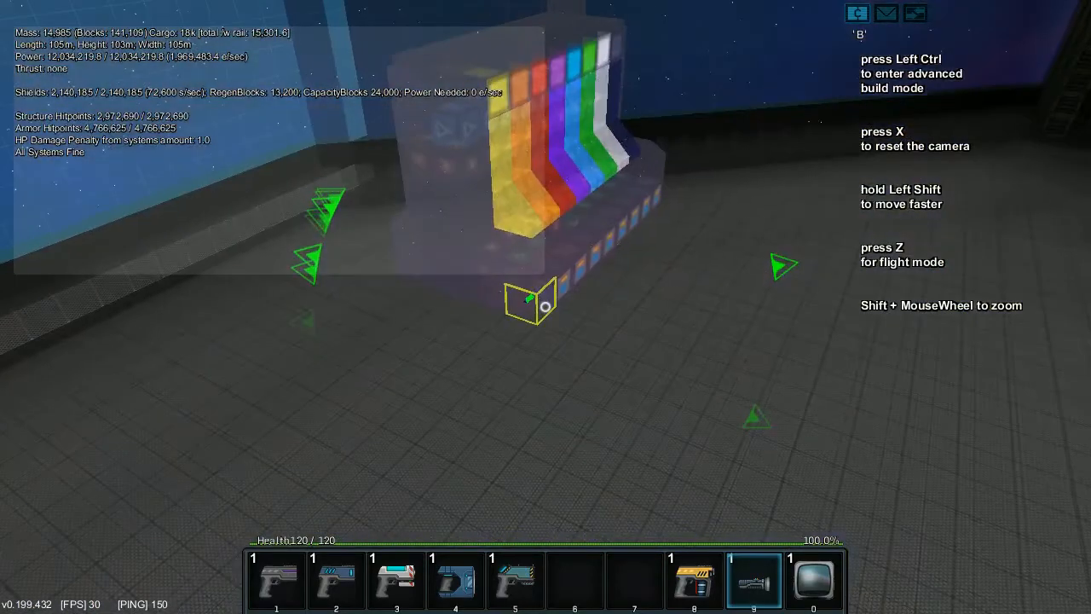
{"action": "key", "text": "i"}
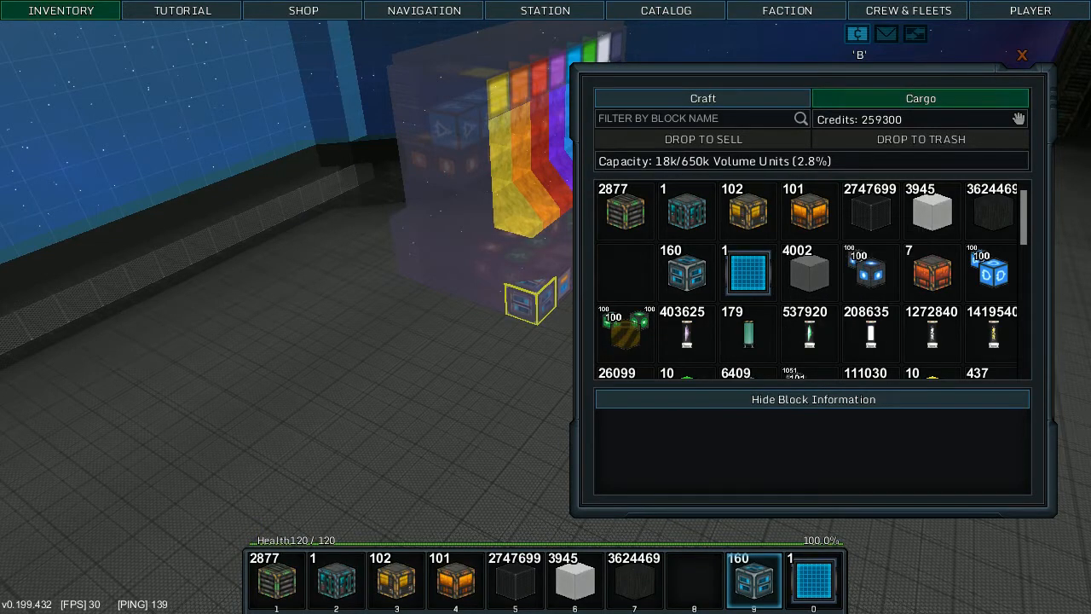
{"action": "mouse_move", "coordinate": [748, 271]}
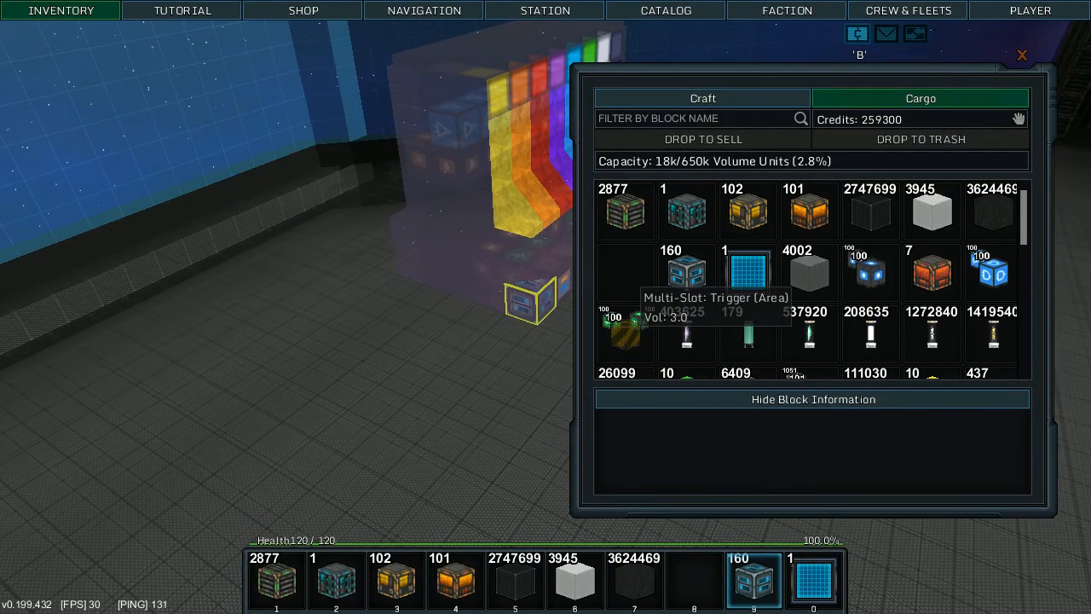
Put the Multi-Slot Trigger (Area) on hotbar slot 8 and filter cargo by 'crys'
{"action": "left_click", "coordinate": [749, 271]}
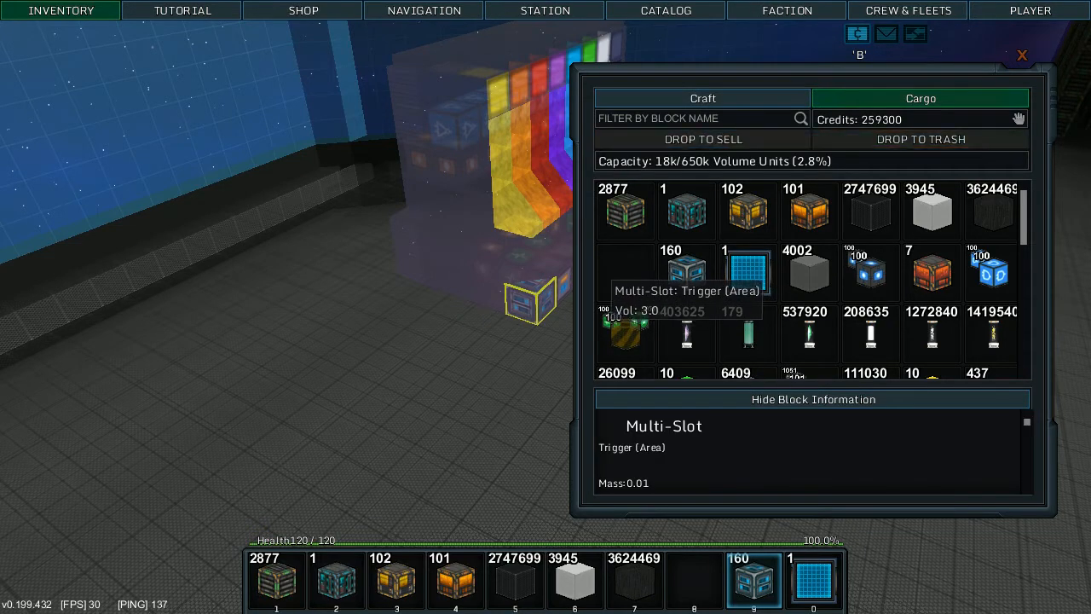
{"action": "scroll", "scroll_direction": "down", "scroll_amount": 3}
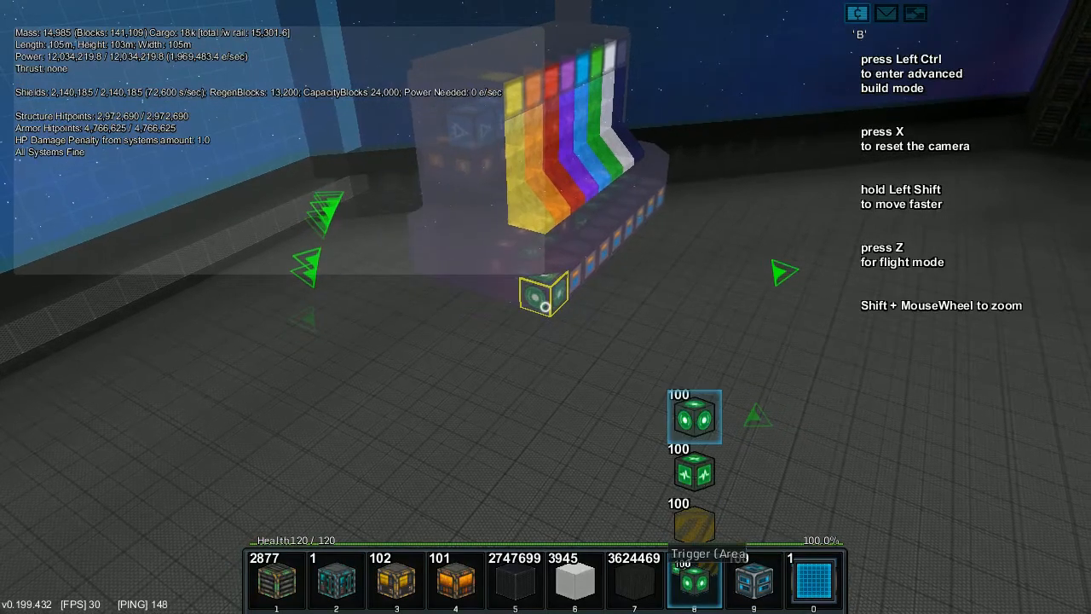
{"action": "key", "text": "Escape"}
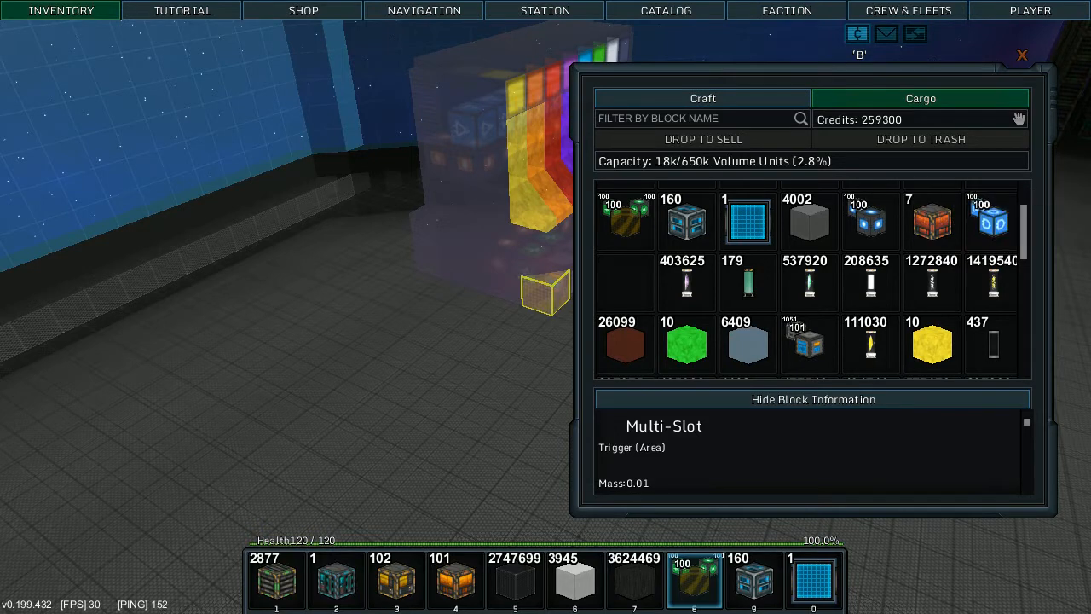
{"action": "mouse_move", "coordinate": [992, 224]}
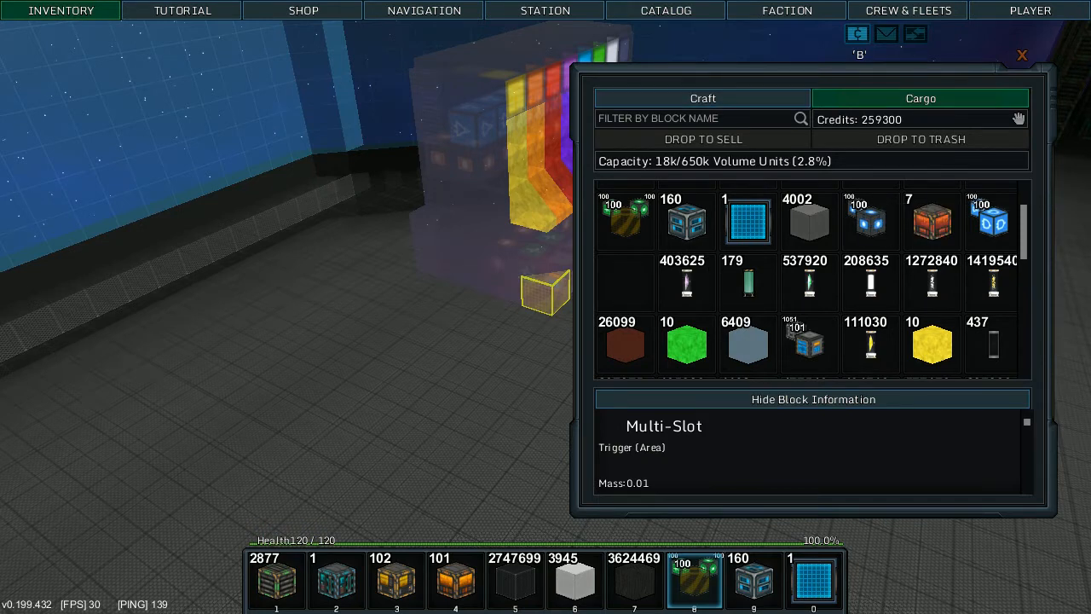
{"action": "mouse_move", "coordinate": [747, 281]}
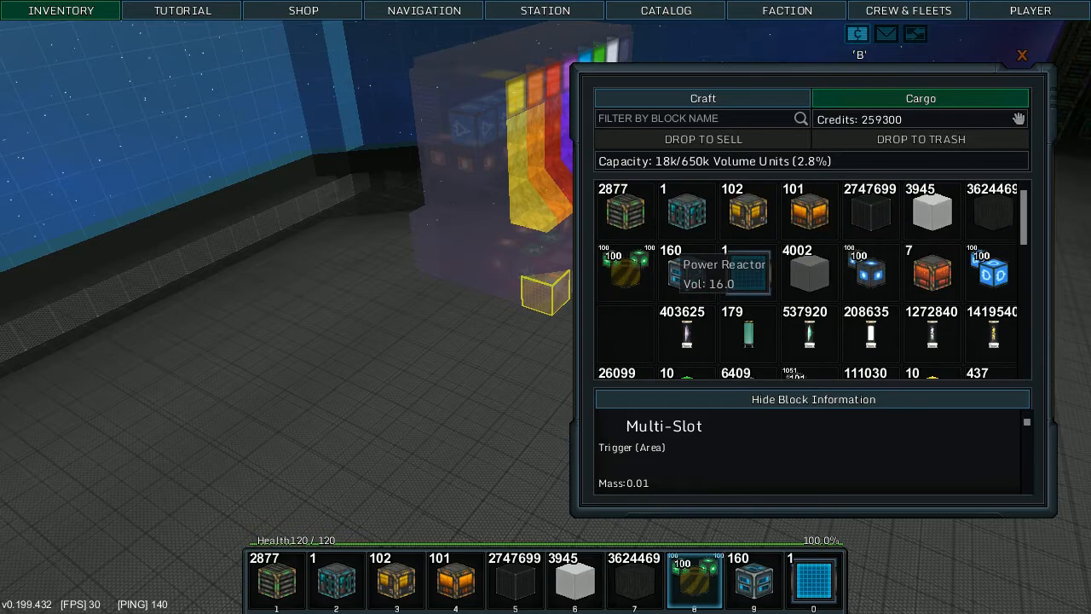
{"action": "scroll", "scroll_direction": "down", "scroll_amount": 3}
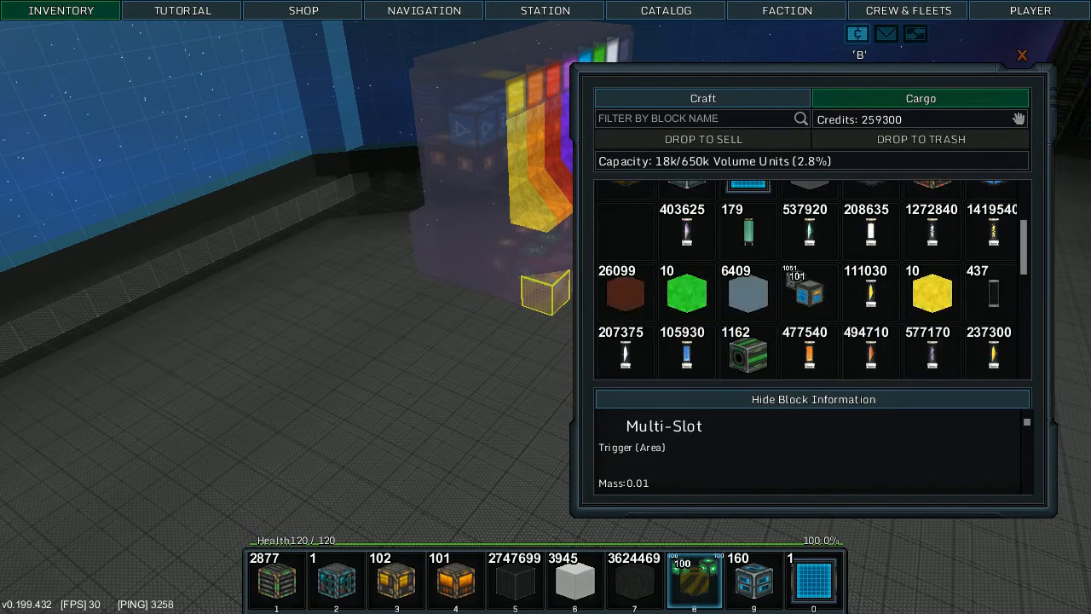
{"action": "scroll", "scroll_direction": "down", "scroll_amount": 3}
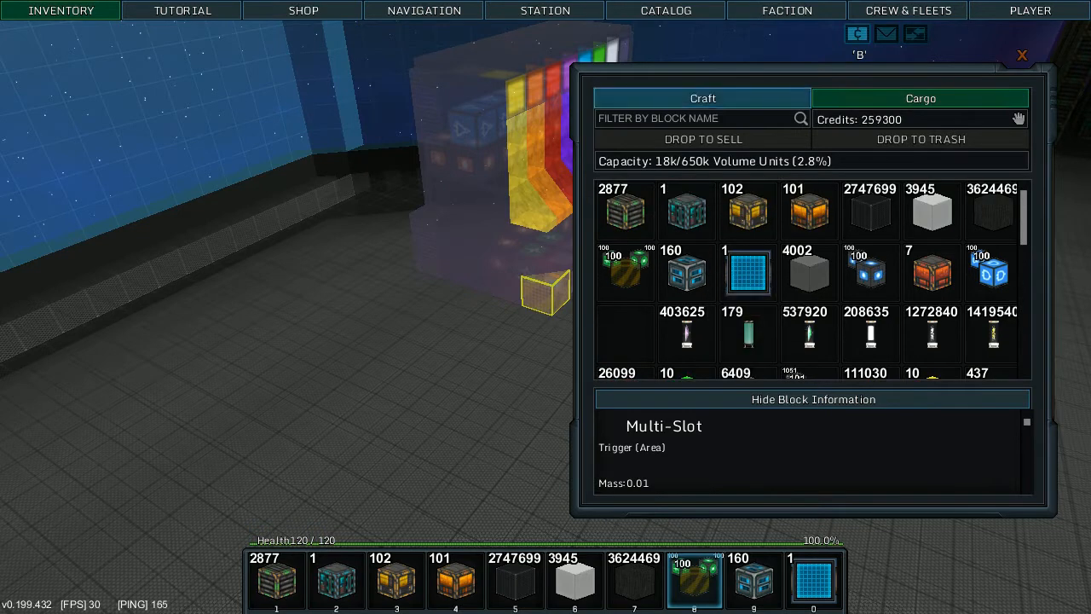
{"action": "type", "text": "cryst"}
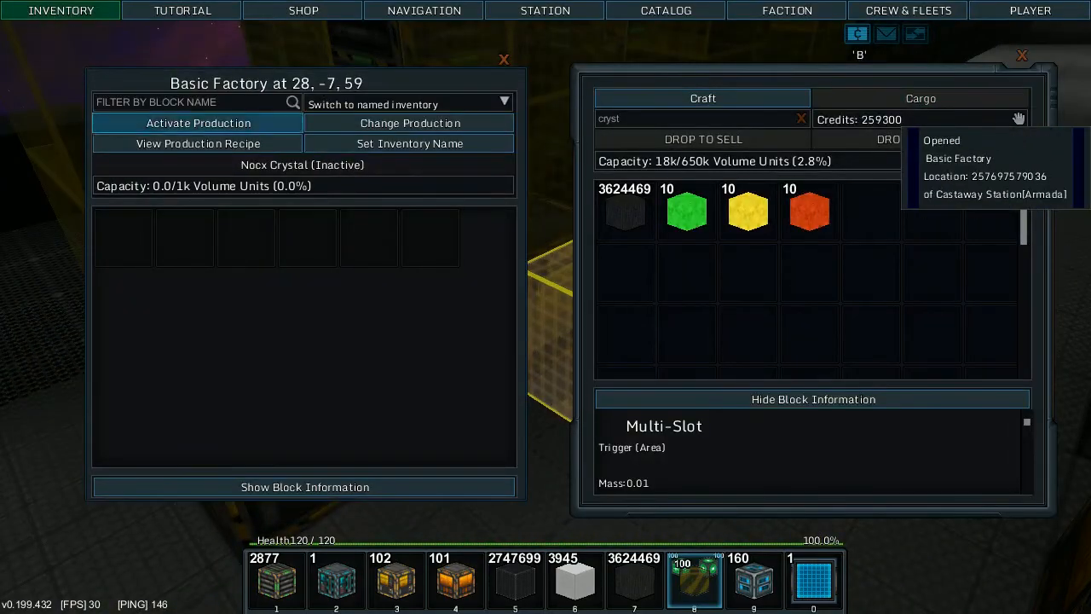
Change the Basic Factory's production to Nocx Crystal by searching 'crystal'
{"action": "left_click", "coordinate": [409, 123]}
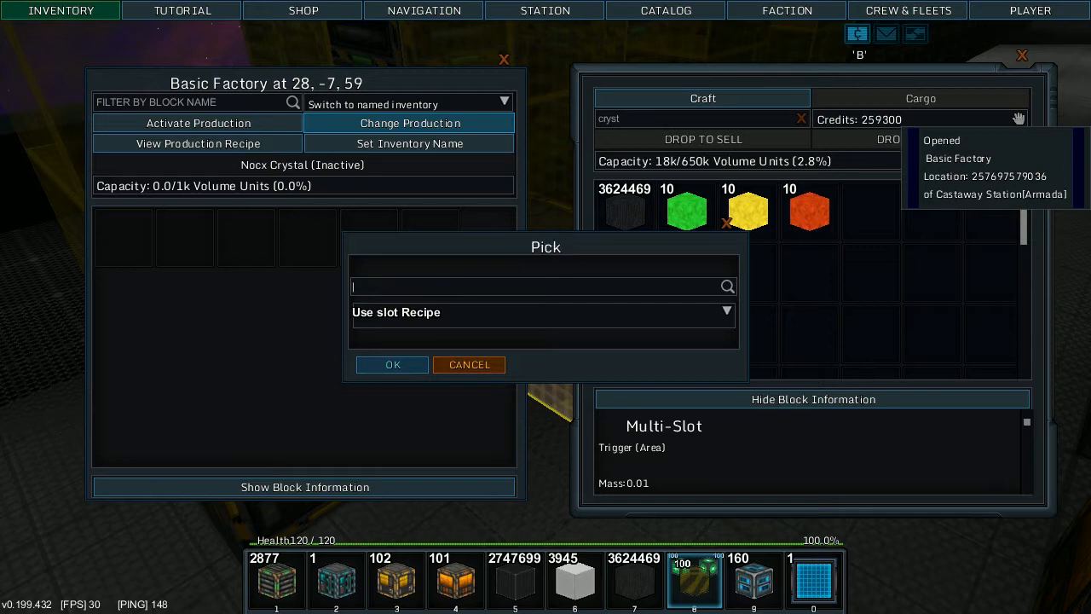
{"action": "type", "text": "crystal"}
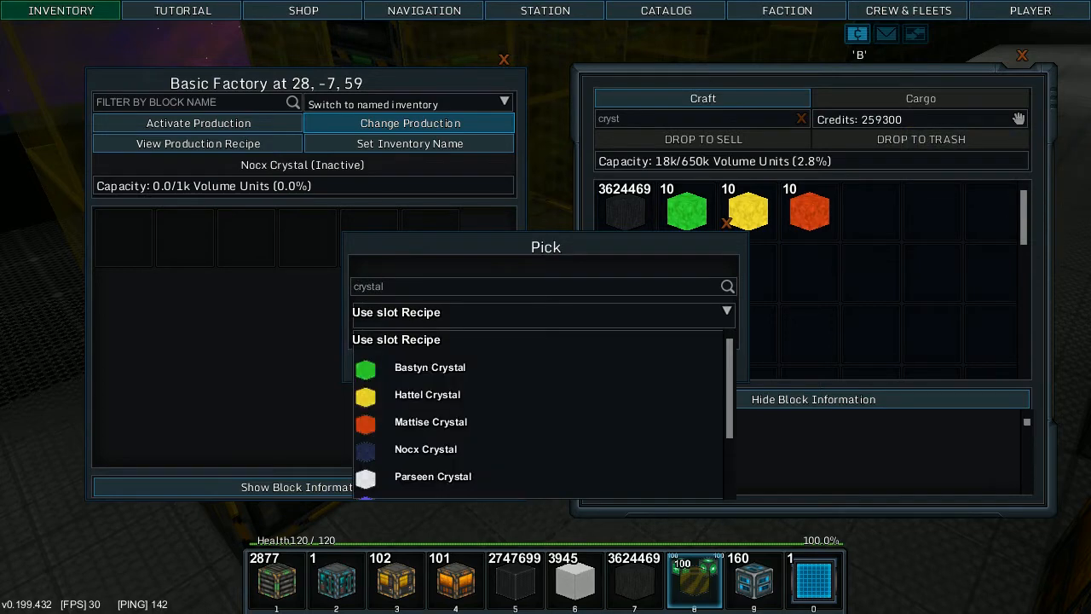
{"action": "left_click", "coordinate": [426, 450]}
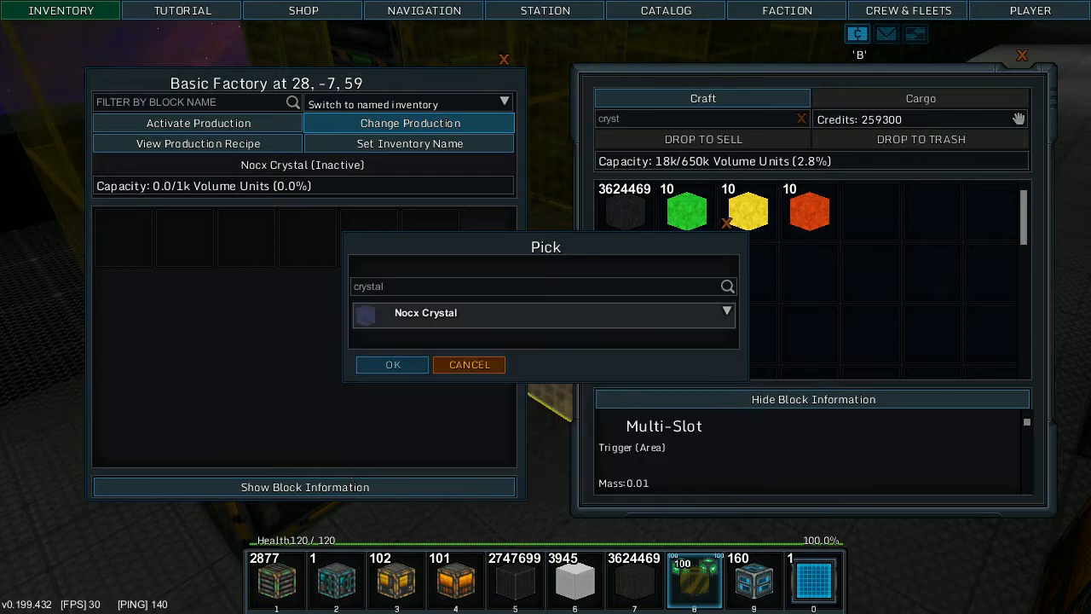
{"action": "left_click", "coordinate": [392, 365]}
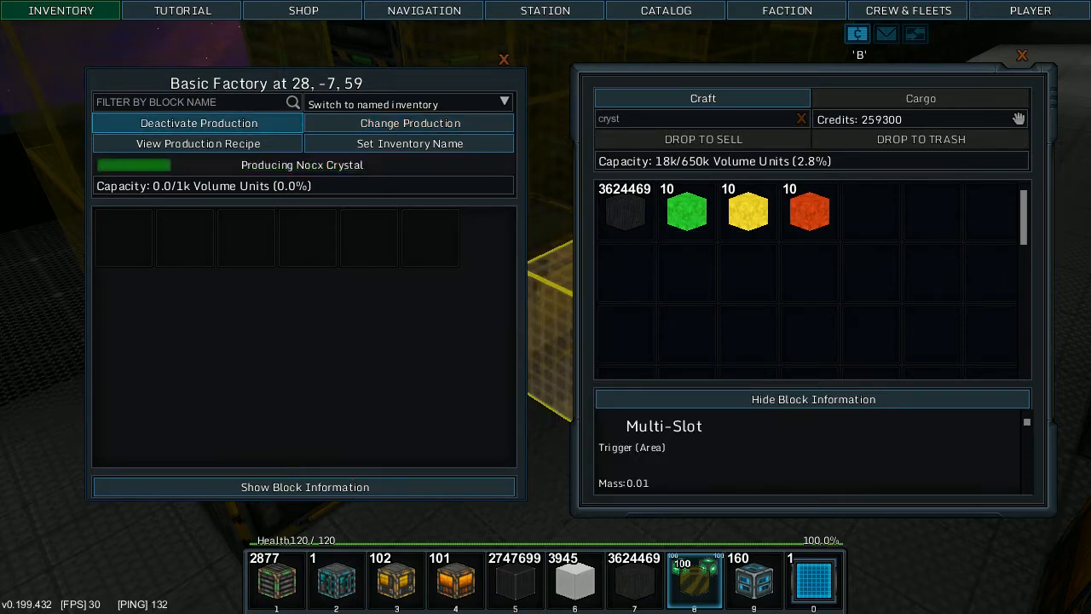
Review the Nocx Crystal production recipe graph and close it
{"action": "left_click", "coordinate": [198, 143]}
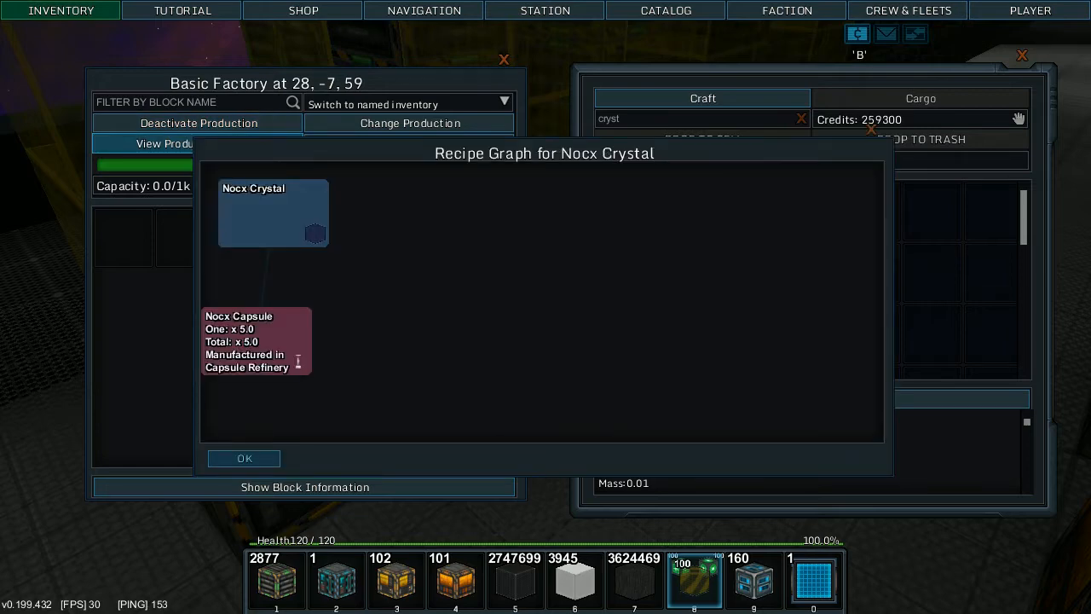
{"action": "left_click", "coordinate": [244, 456]}
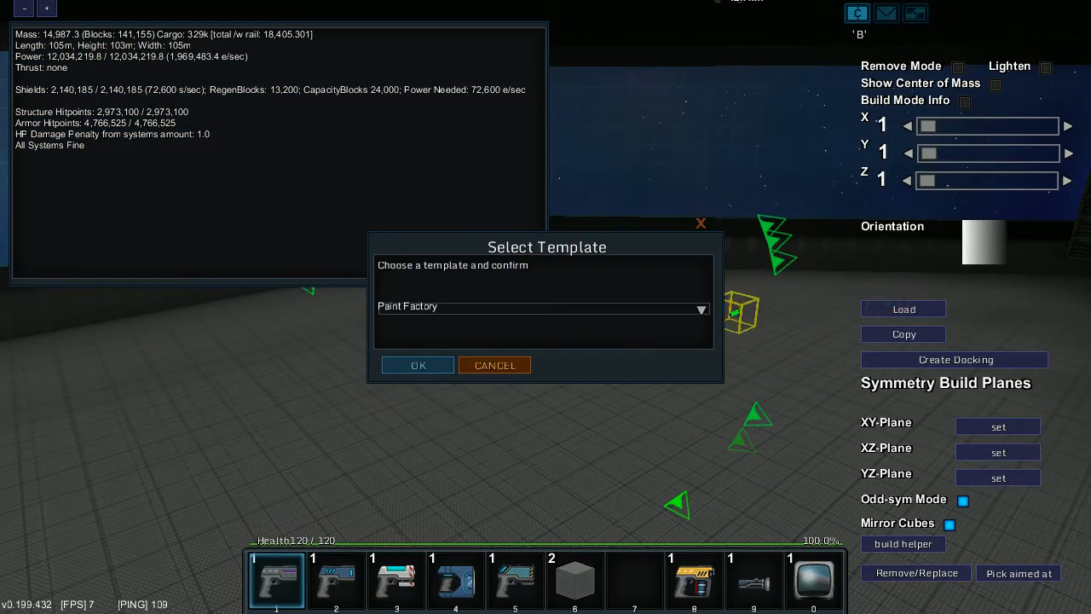
Choose Paint Factory in the Select Template dropdown without confirming
{"action": "left_click", "coordinate": [415, 365]}
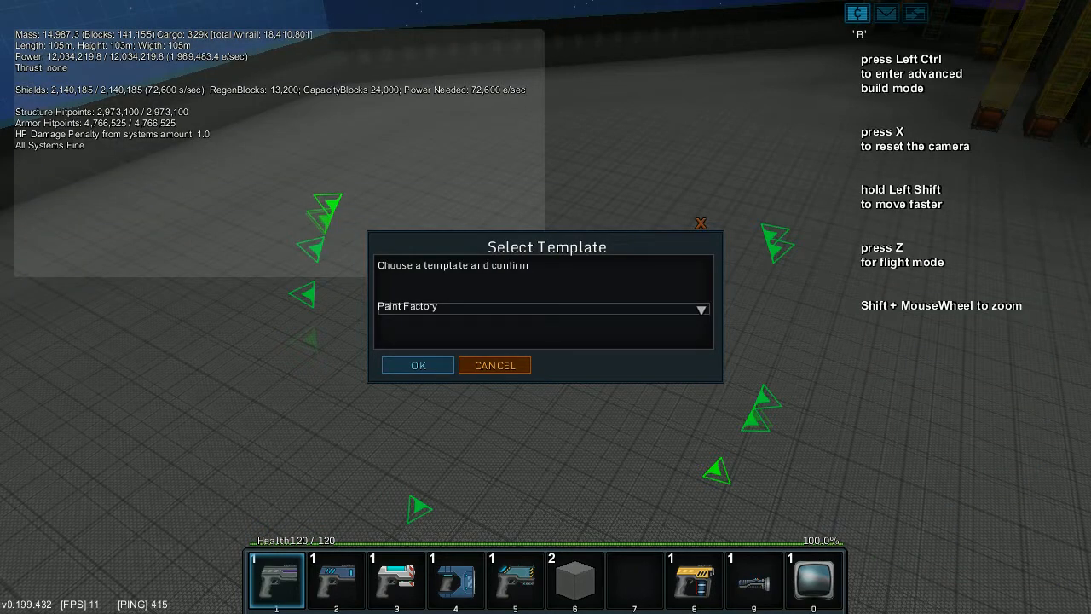
Confirm the Paint Factory template and paste it onto the station
{"action": "left_click", "coordinate": [416, 365]}
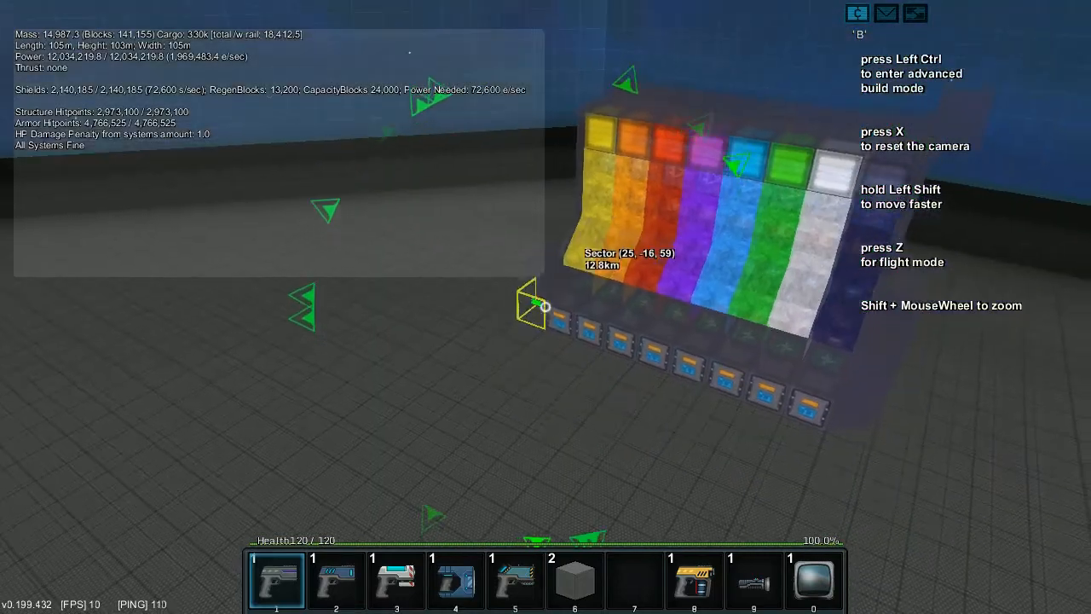
{"action": "left_click", "coordinate": [542, 307]}
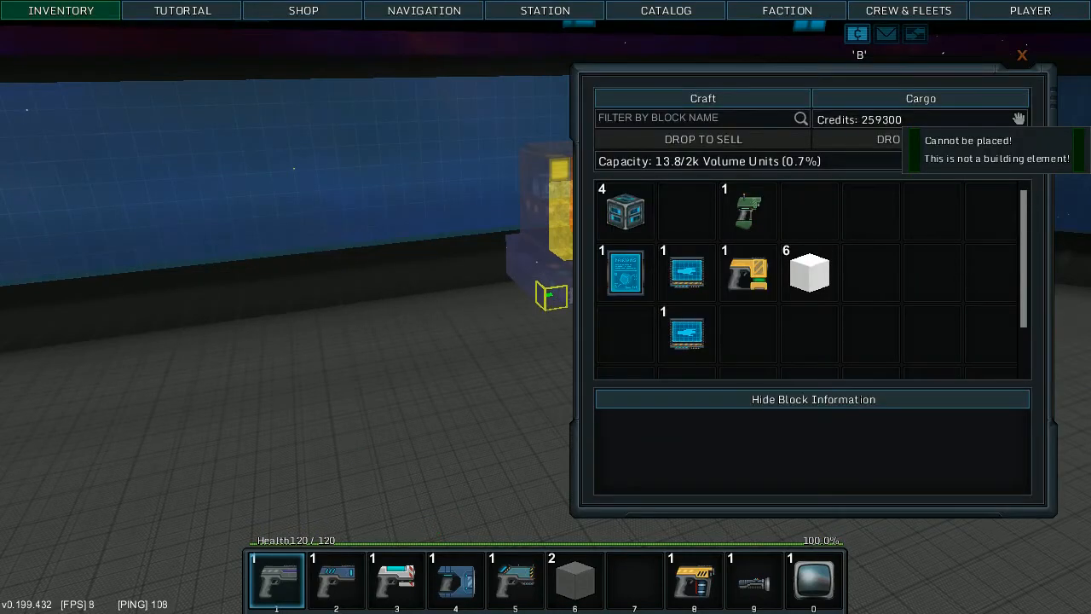
Show the station's cargo contents via the Cargo view of the inventory
{"action": "left_click", "coordinate": [920, 97]}
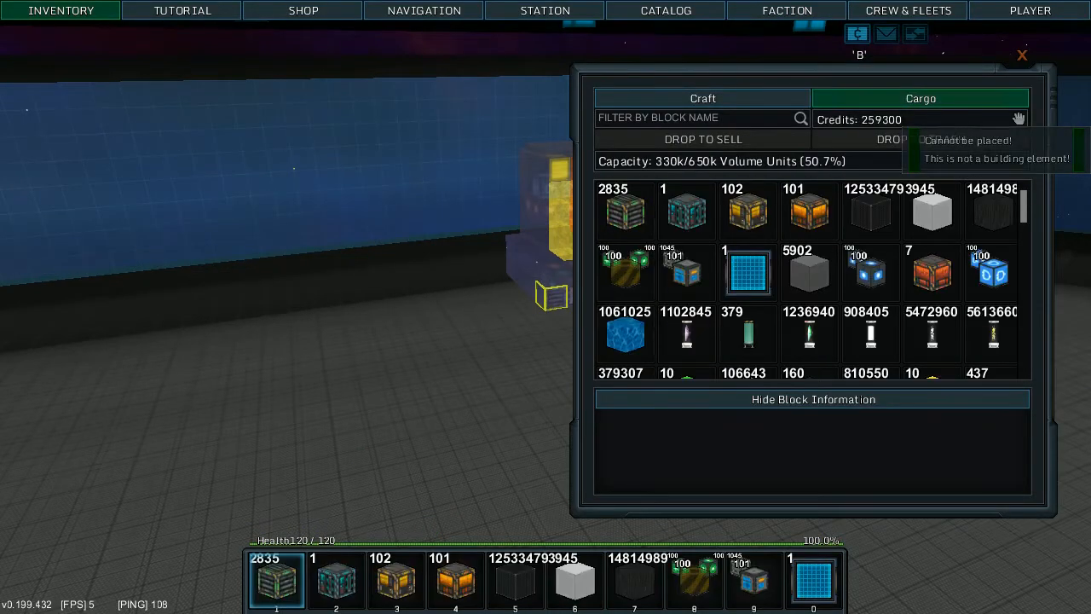
{"action": "left_click", "coordinate": [1019, 54]}
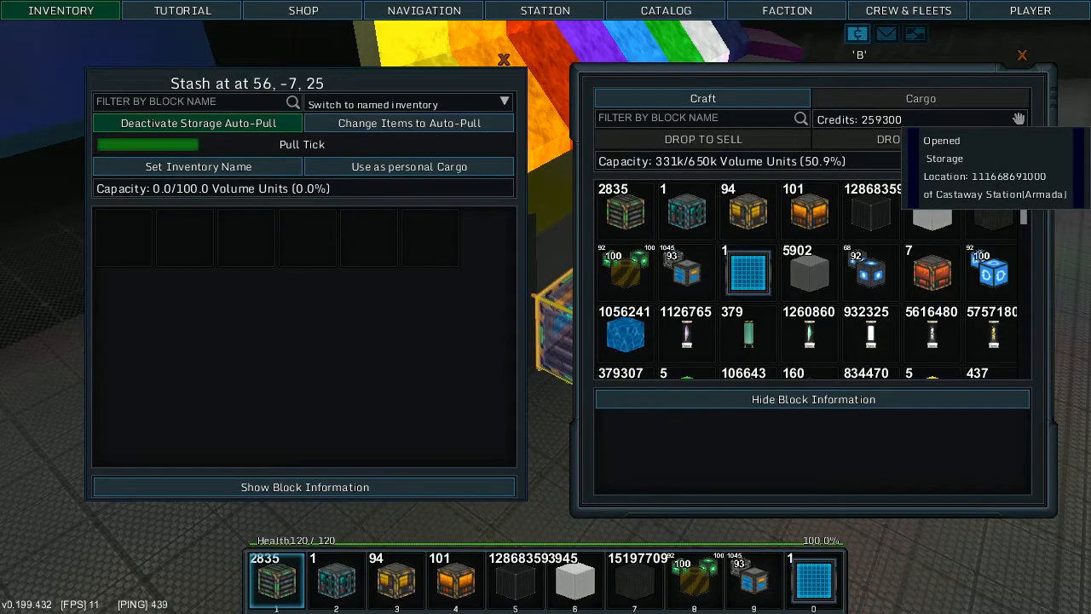
Make the stash auto-pull all block types at 99999 blocks per tick
{"action": "left_click", "coordinate": [409, 123]}
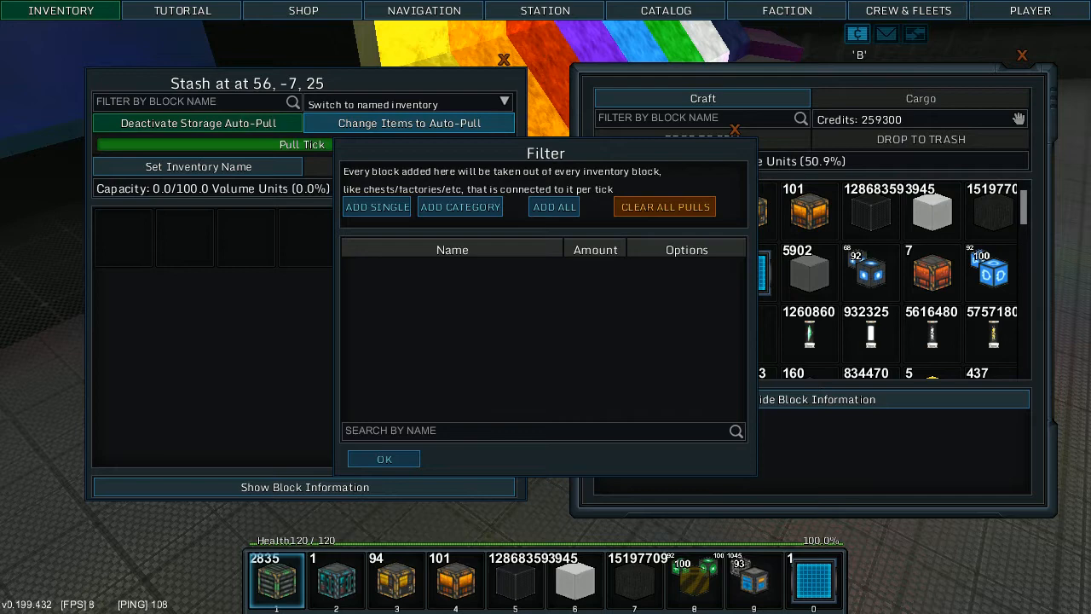
{"action": "left_click", "coordinate": [552, 207]}
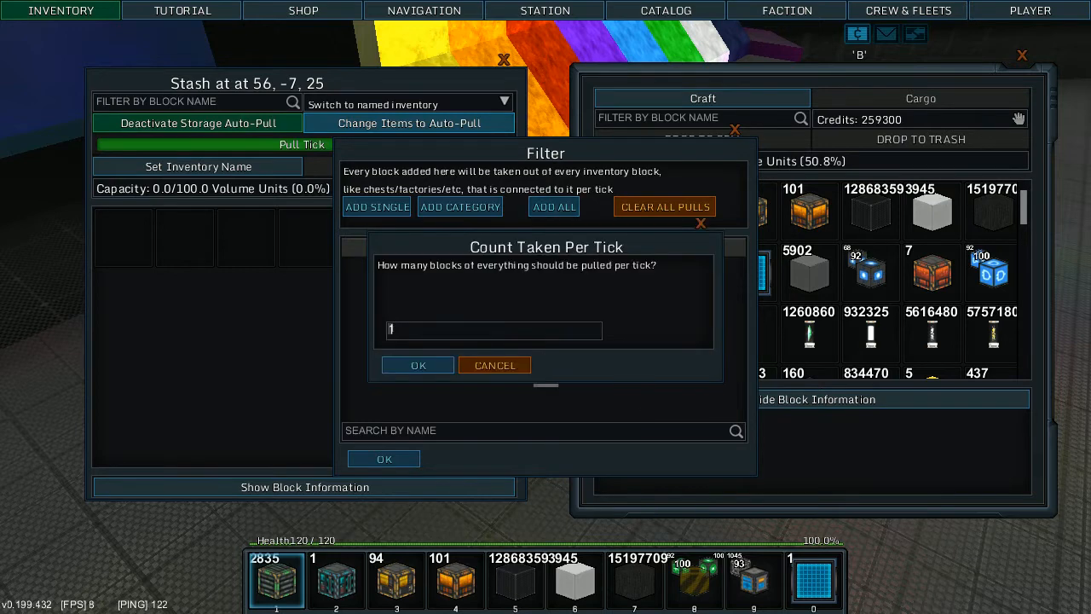
{"action": "type", "text": "99999"}
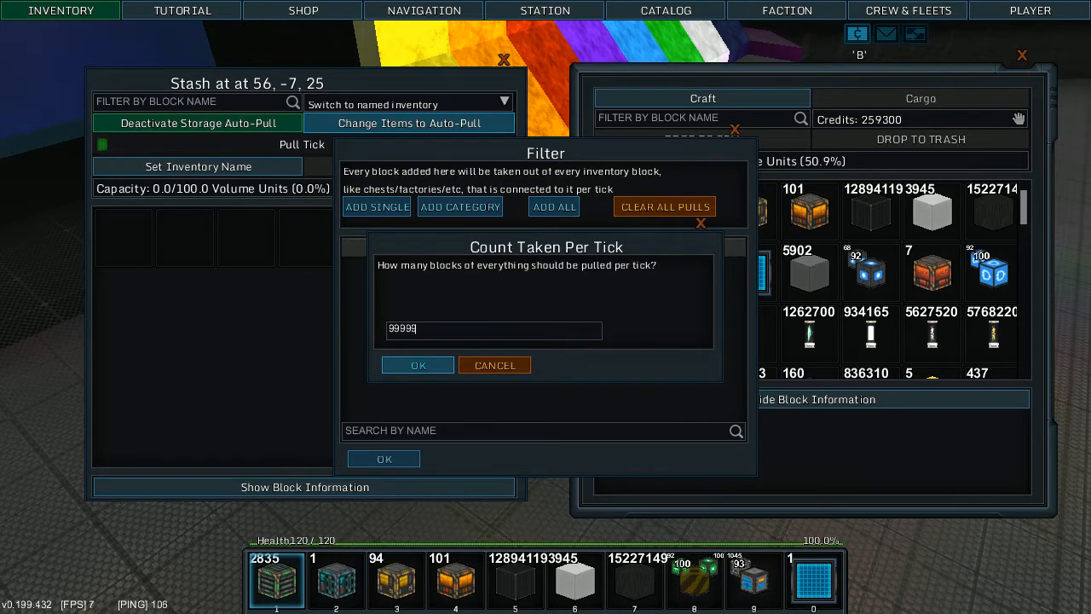
{"action": "left_click", "coordinate": [416, 365]}
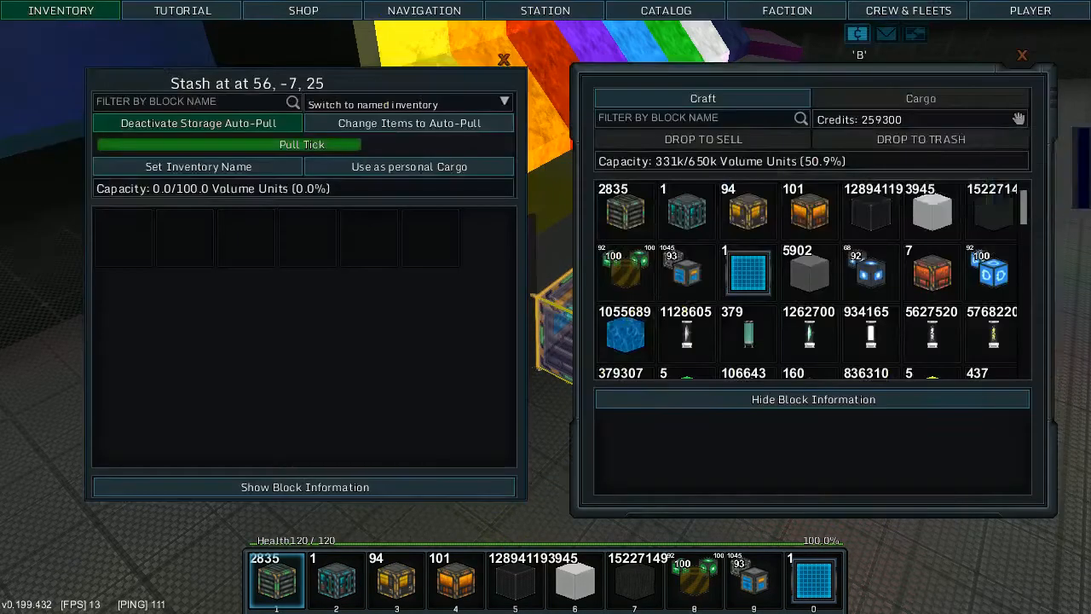
{"action": "mouse_move", "coordinate": [1019, 119]}
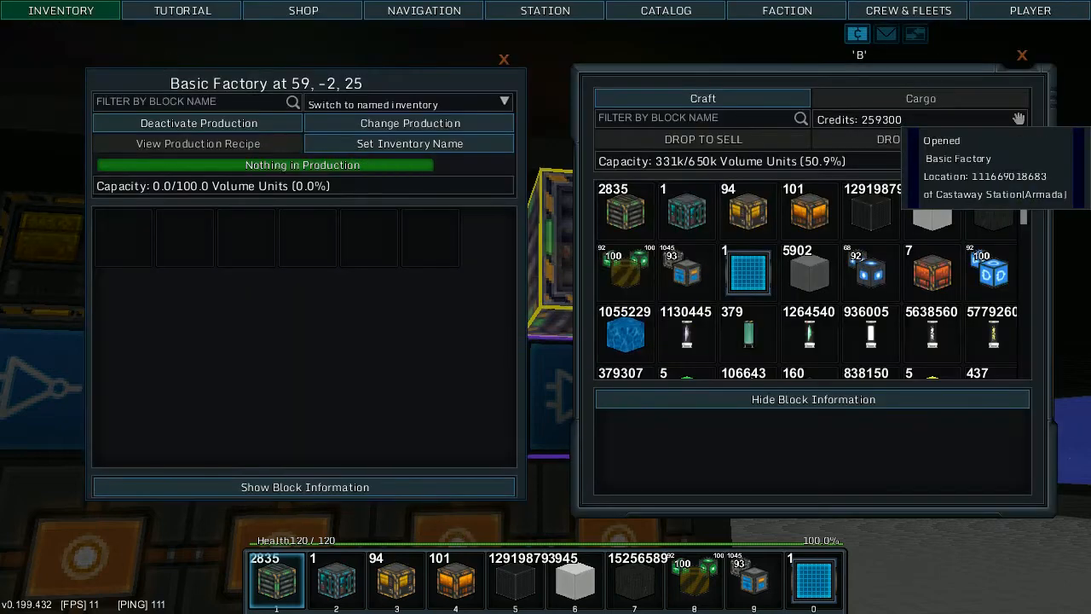
Change the Basic Factory's production to Yellow Paint by searching 'yellow'
{"action": "left_click", "coordinate": [410, 122]}
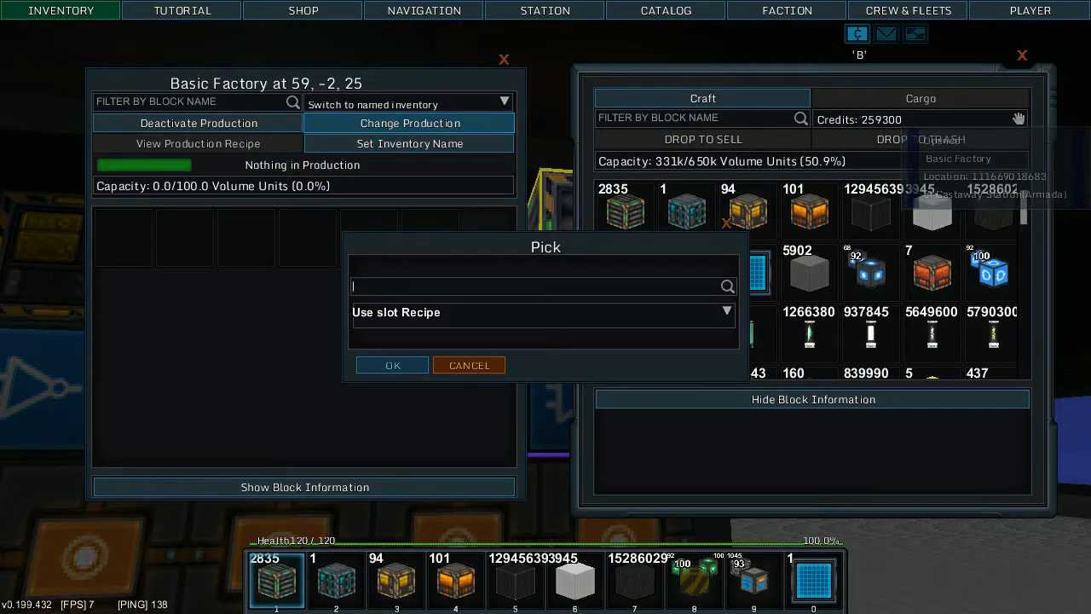
{"action": "type", "text": "yellow"}
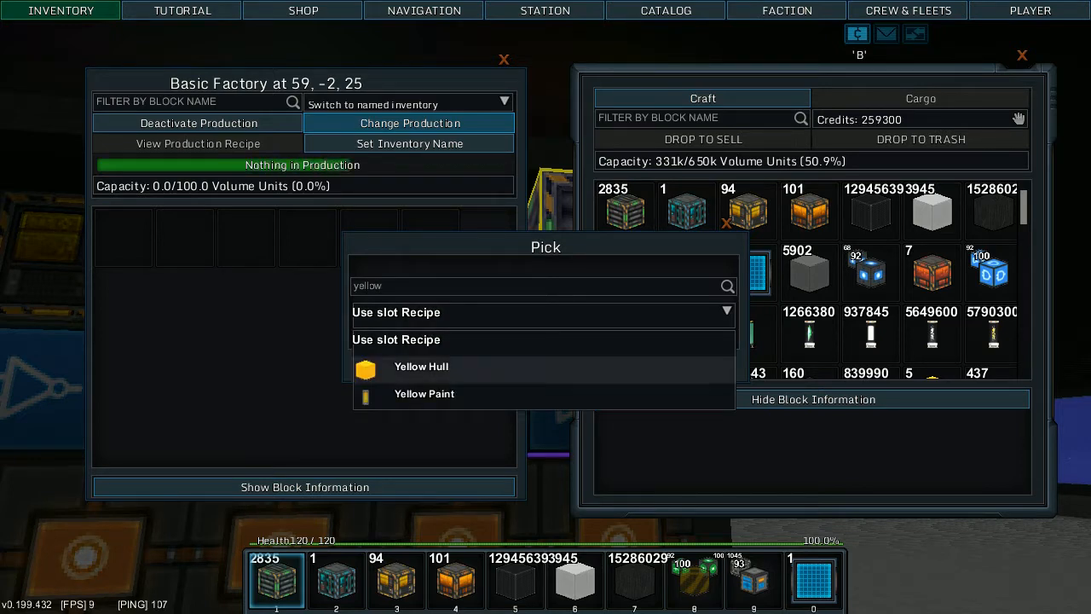
{"action": "left_click", "coordinate": [424, 394]}
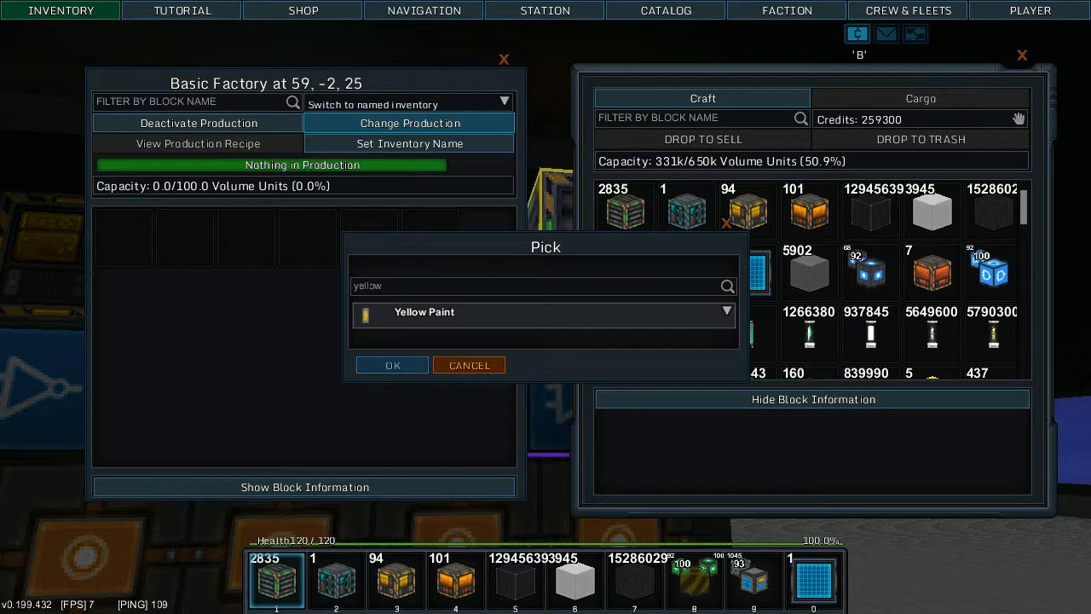
{"action": "left_click", "coordinate": [392, 364]}
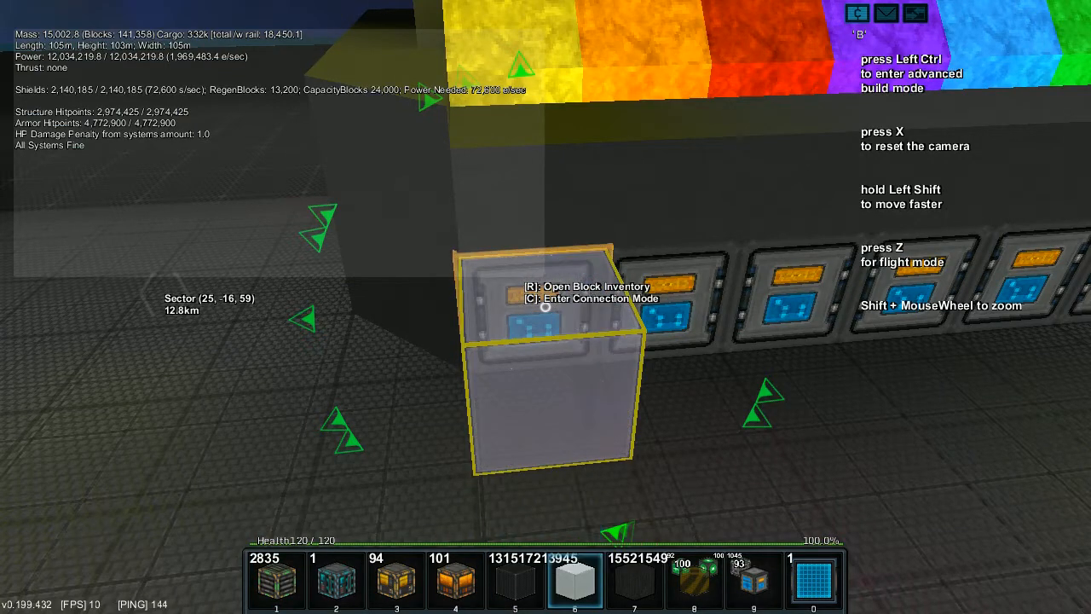
Rearrange hotbar blocks and leave the station's cargo inventory open
{"action": "key", "text": "r"}
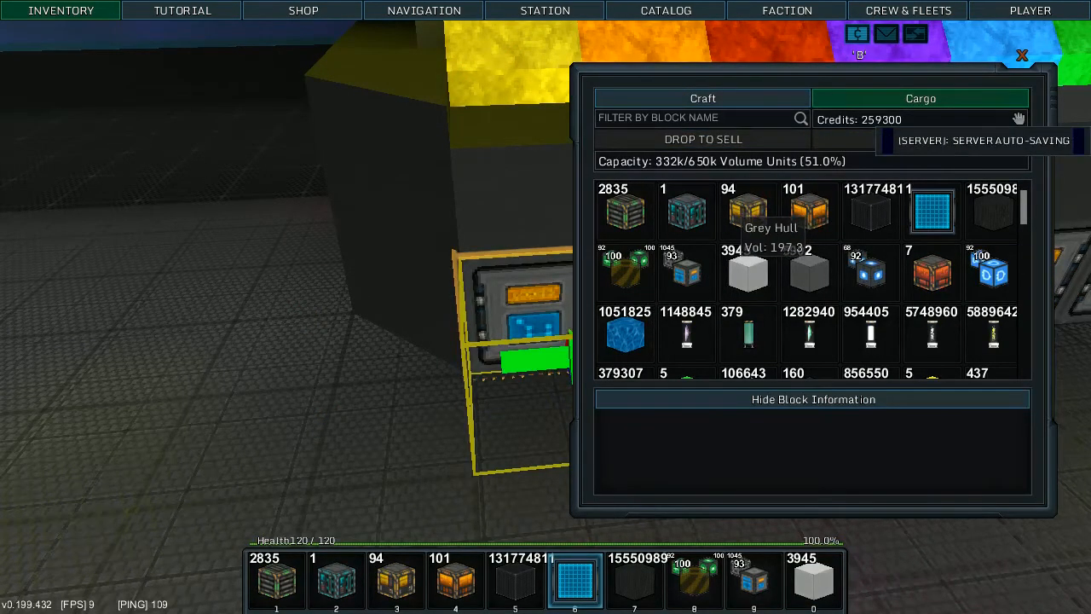
{"action": "left_click", "coordinate": [1019, 54]}
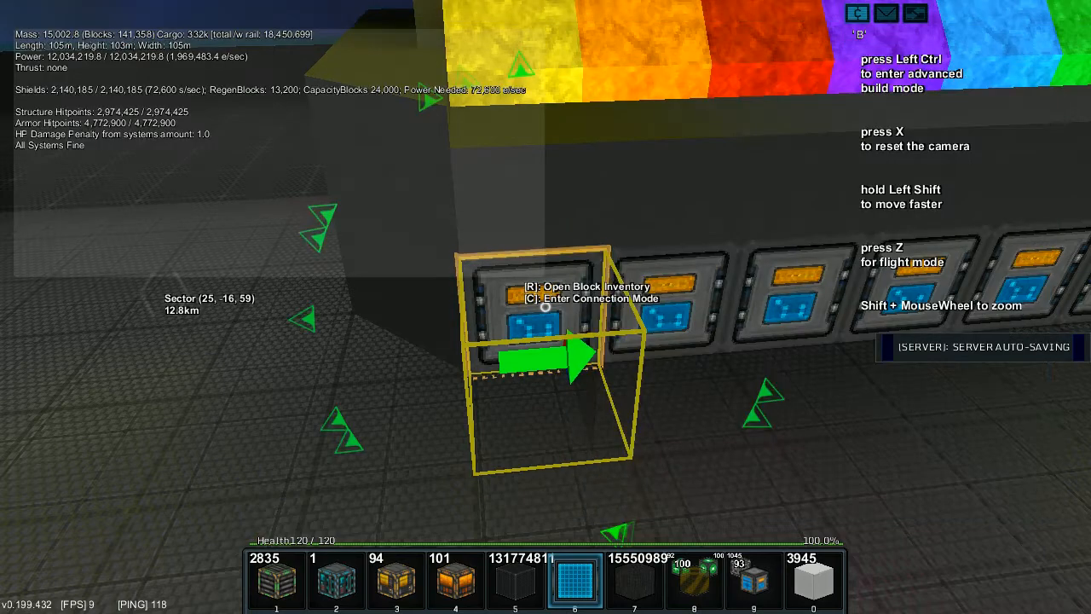
{"action": "key", "text": "r"}
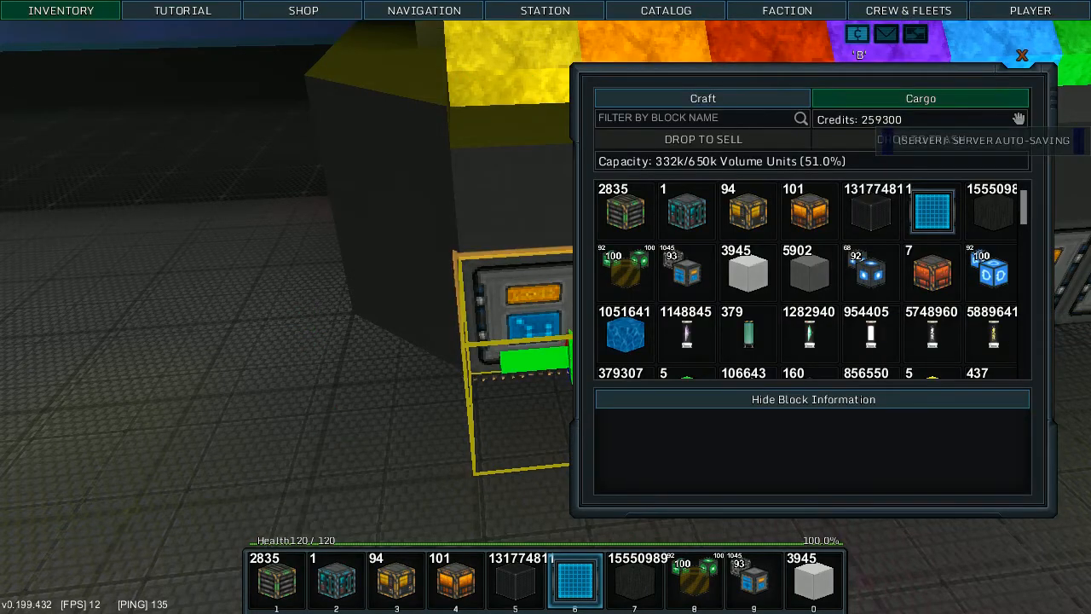